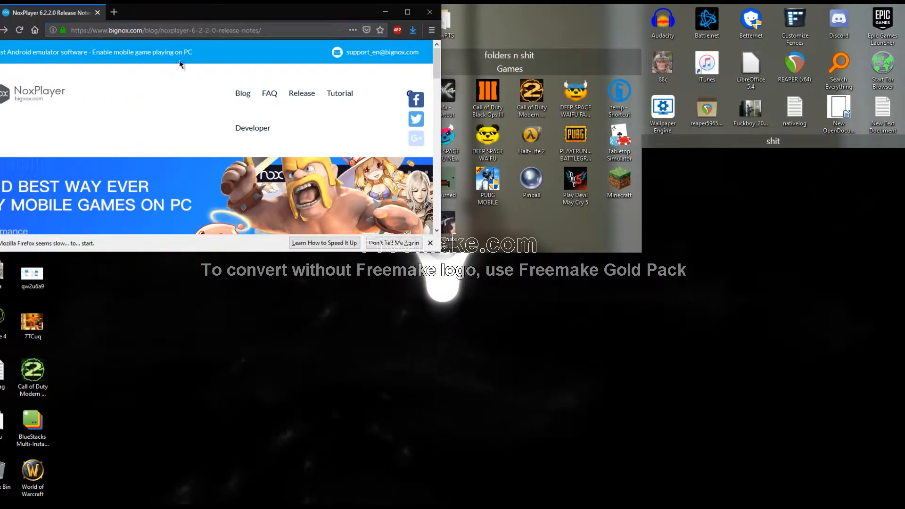
# Scroll the NoxPlayer 6.2.2.0 release notes to the What's new list and offline installer link
pyautogui.scroll(-3)
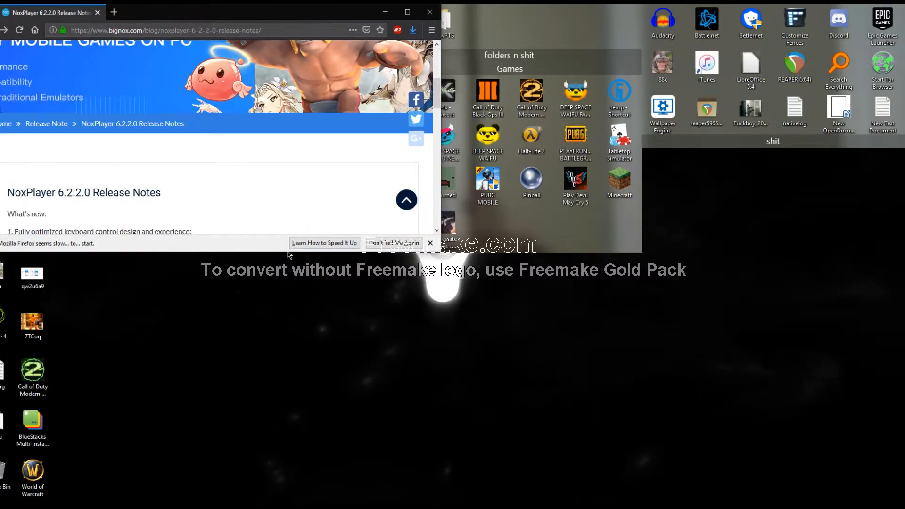
pyautogui.scroll(-3)
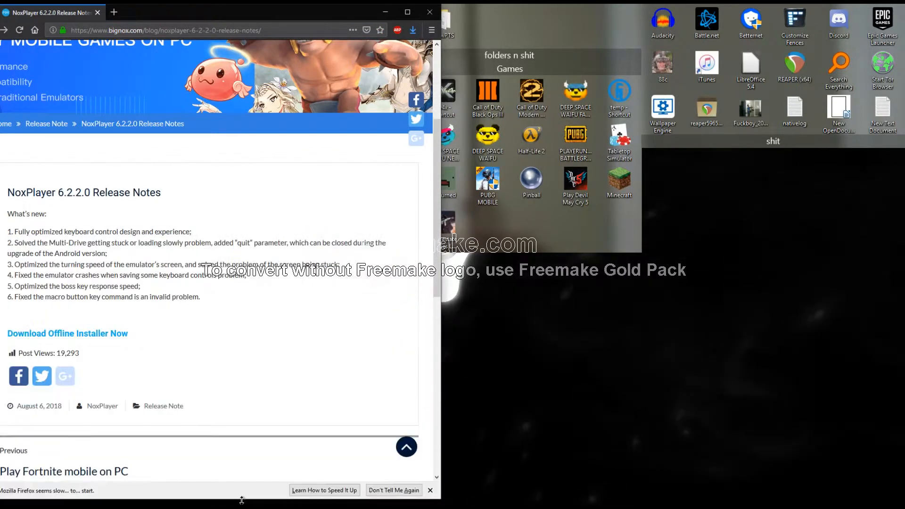
pyautogui.click(68, 334)
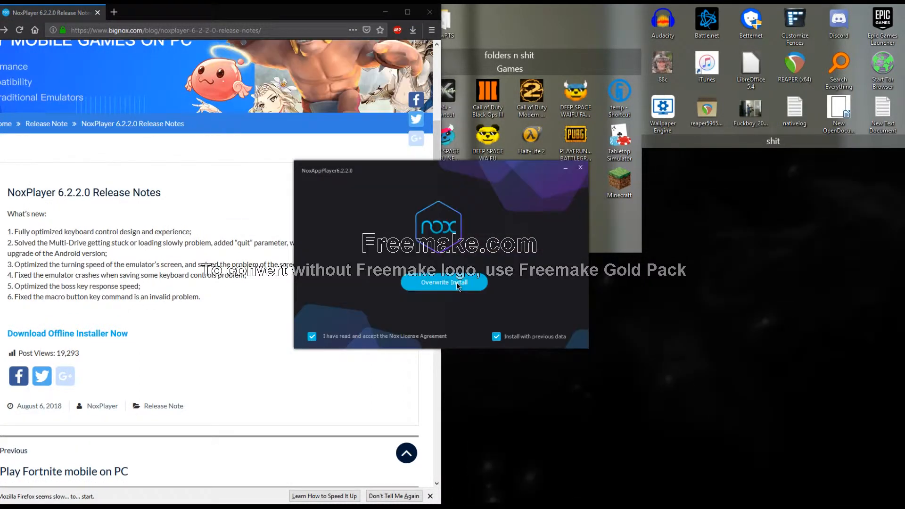
pyautogui.moveTo(432, 285)
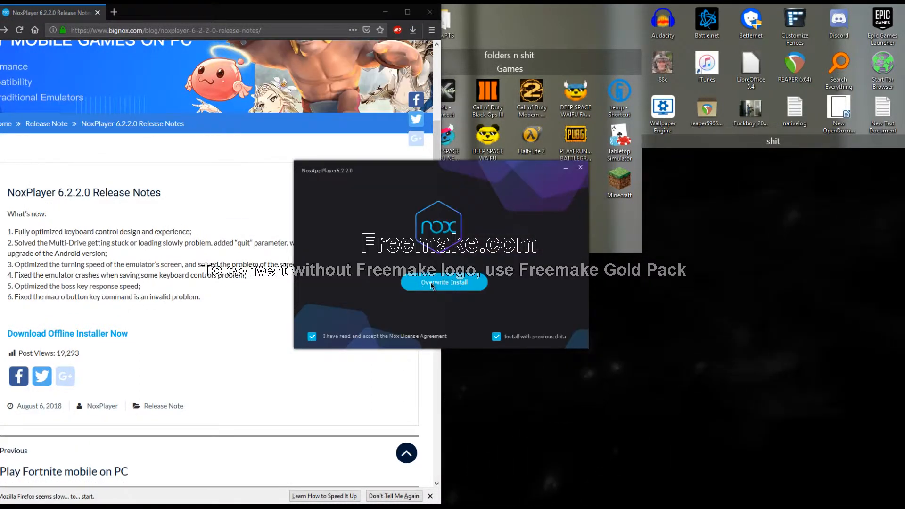
# Overwrite-install NoxPlayer 6.2.2.0 keeping previous data and let it boot
pyautogui.click(443, 281)
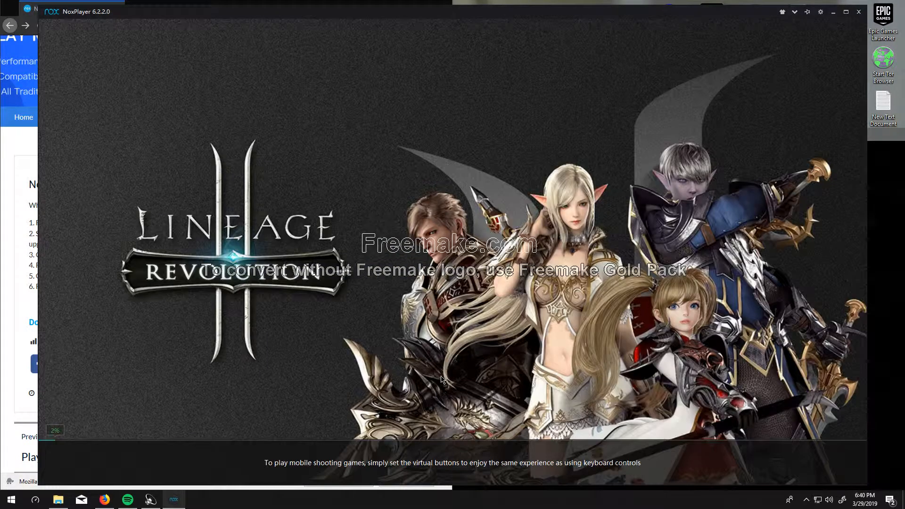
pyautogui.moveTo(400, 410)
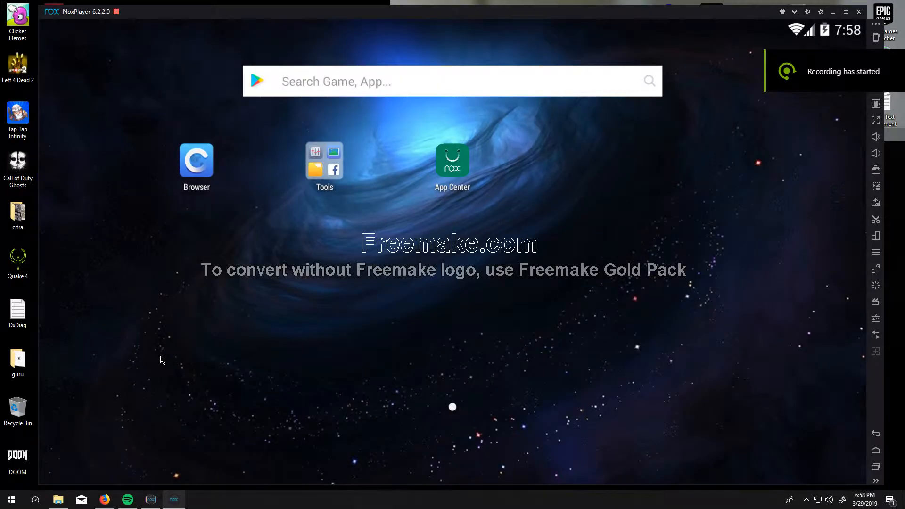
pyautogui.moveTo(162, 327)
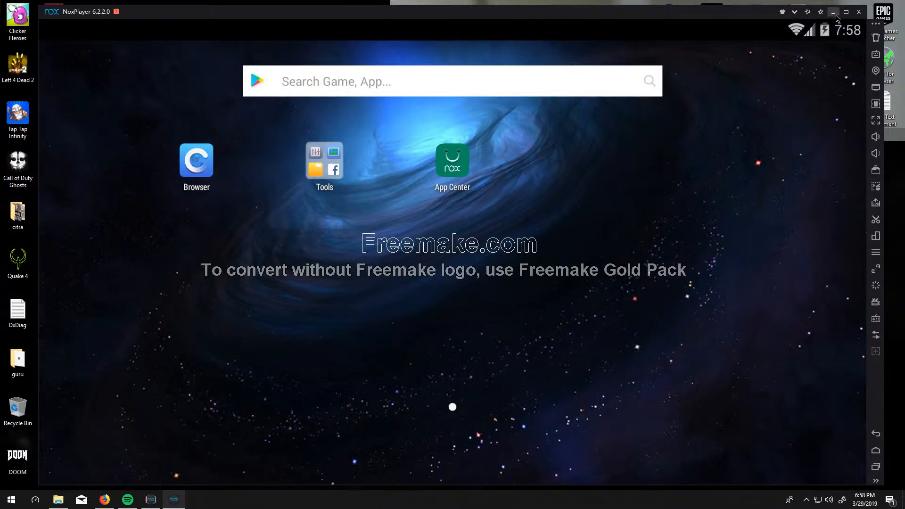
# Minimize NoxPlayer and close the running emulator from the taskbar so it shows as not launched
pyautogui.click(837, 12)
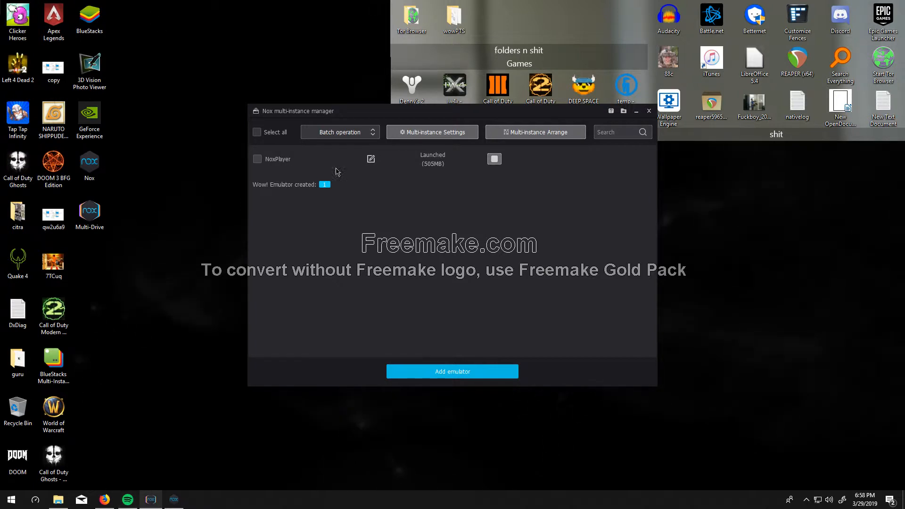
pyautogui.moveTo(334, 359)
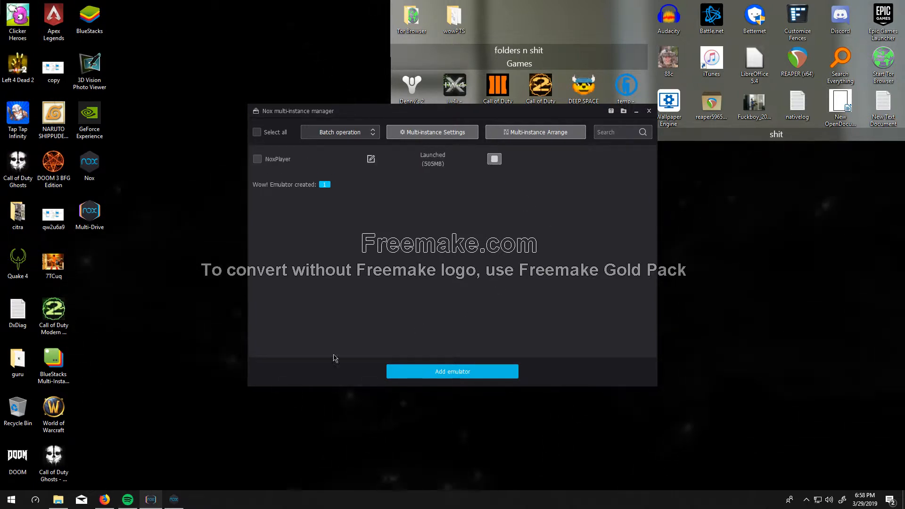
pyautogui.rightClick(173, 499)
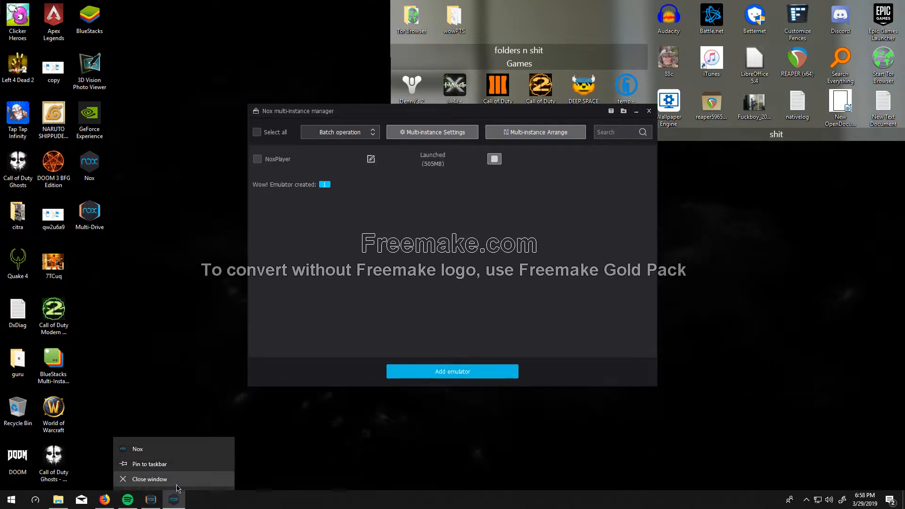
pyautogui.click(150, 479)
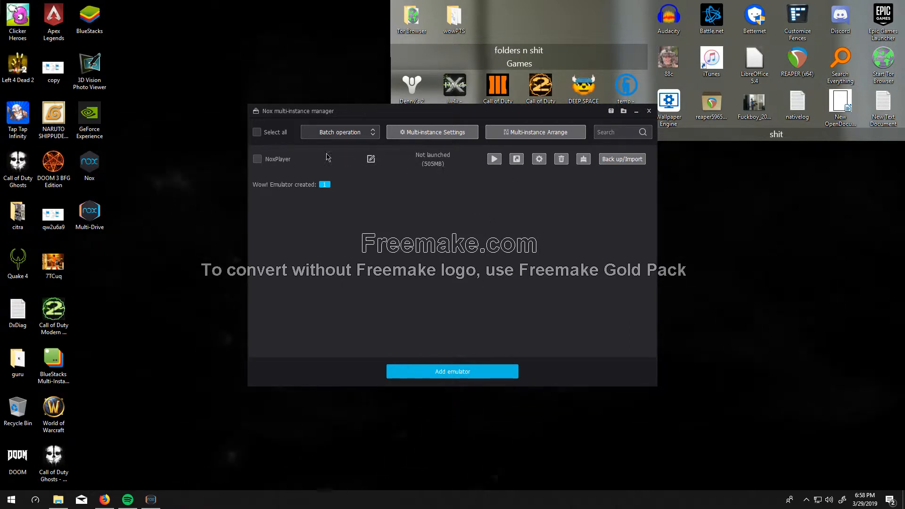
pyautogui.moveTo(347, 162)
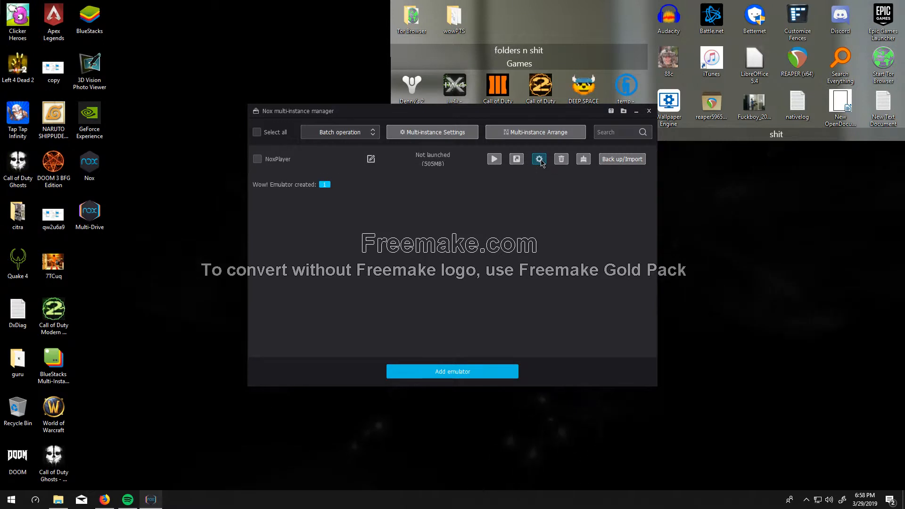
# Set the instance to Custom performance with 4 CPU cores, 10000 MB memory, 1920x1080, and save
pyautogui.click(538, 158)
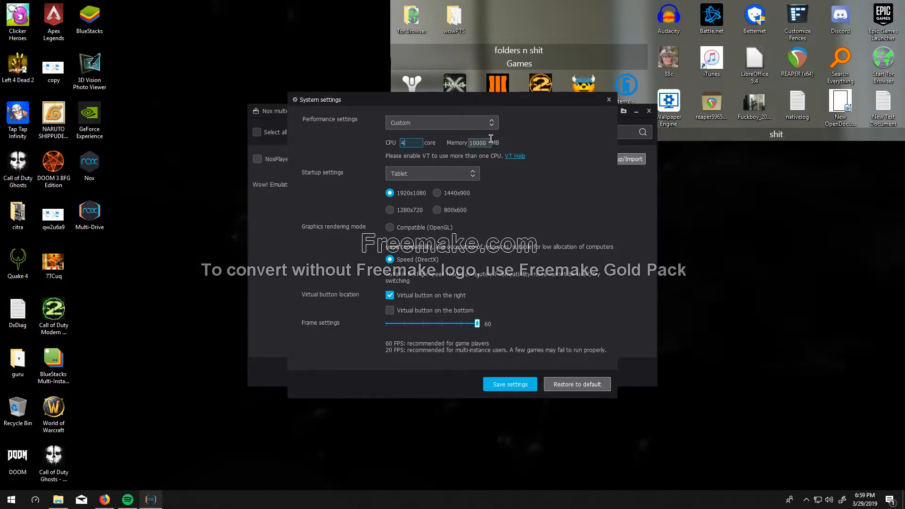
pyautogui.click(478, 142)
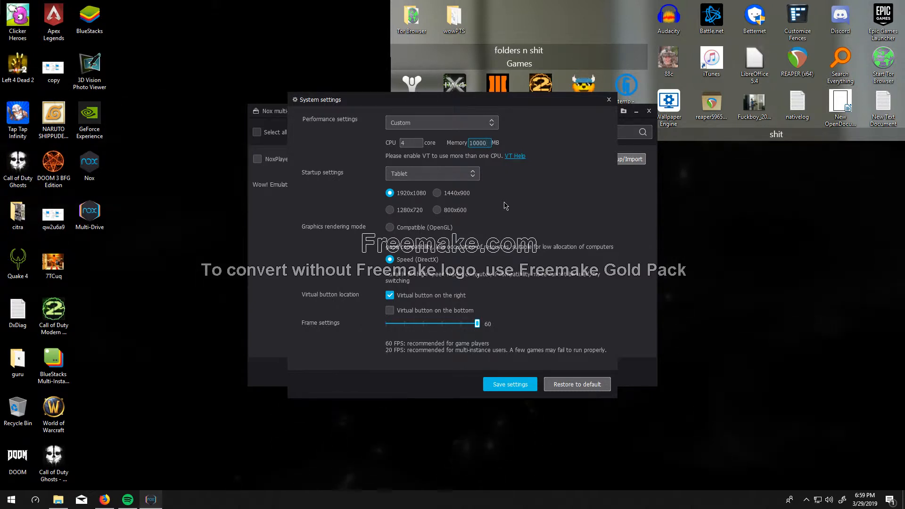
pyautogui.moveTo(488, 198)
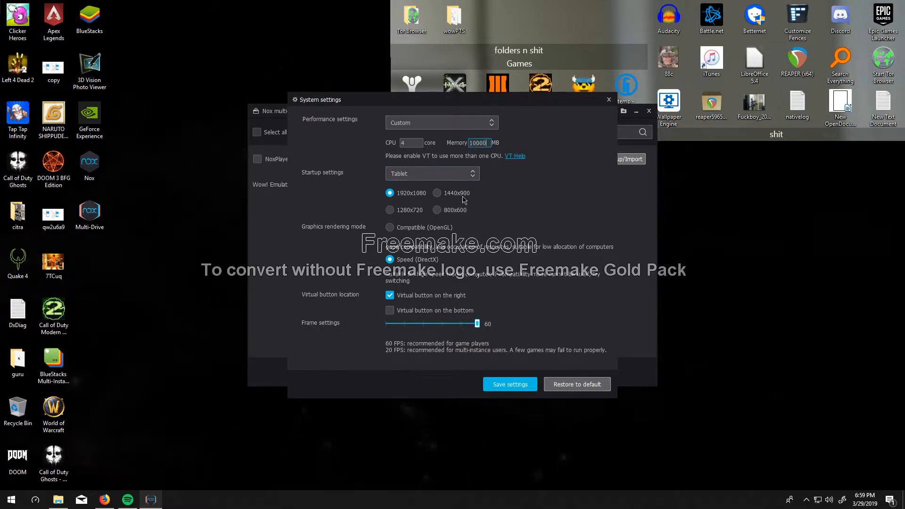
pyautogui.moveTo(519, 380)
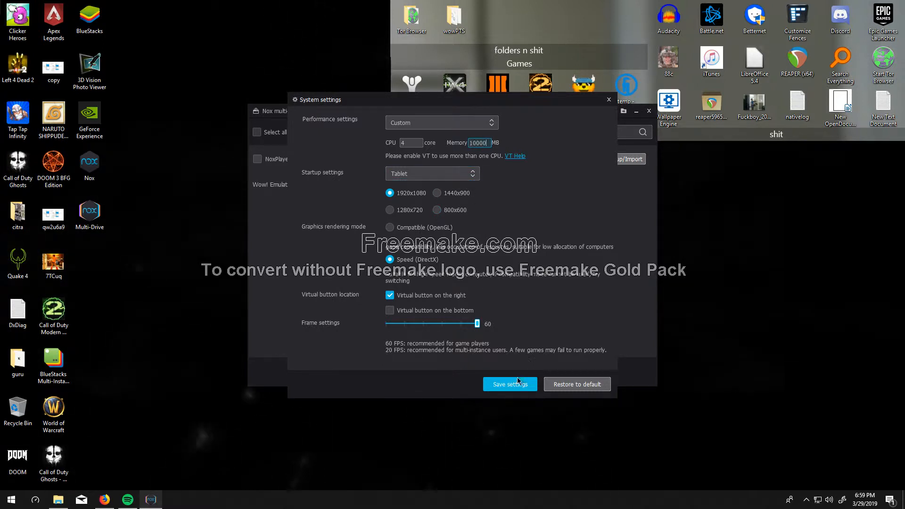
pyautogui.click(510, 385)
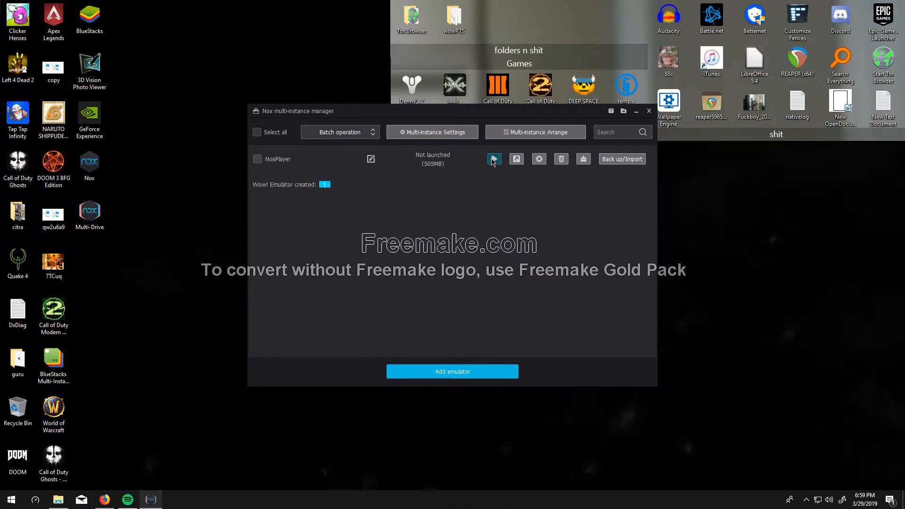
# Launch the NoxPlayer instance from Multi-Instance Manager and reach the Android home screen
pyautogui.click(494, 158)
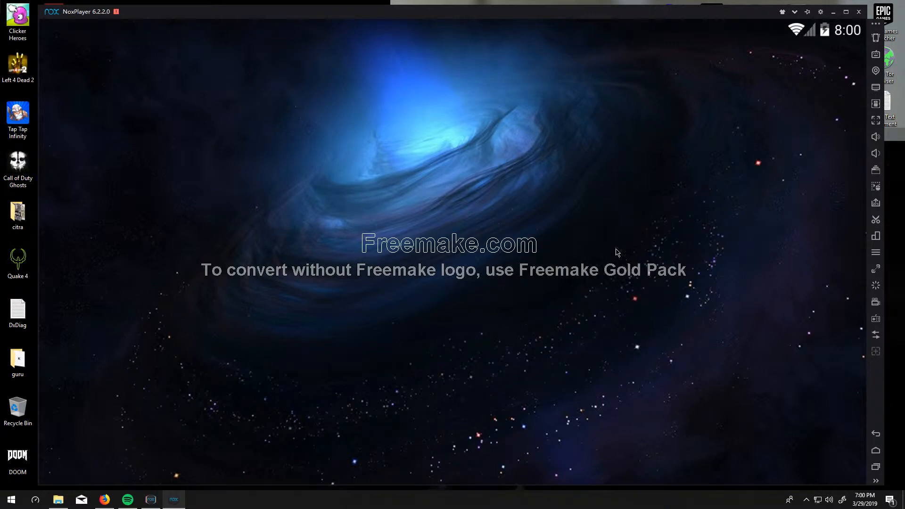
pyautogui.moveTo(520, 249)
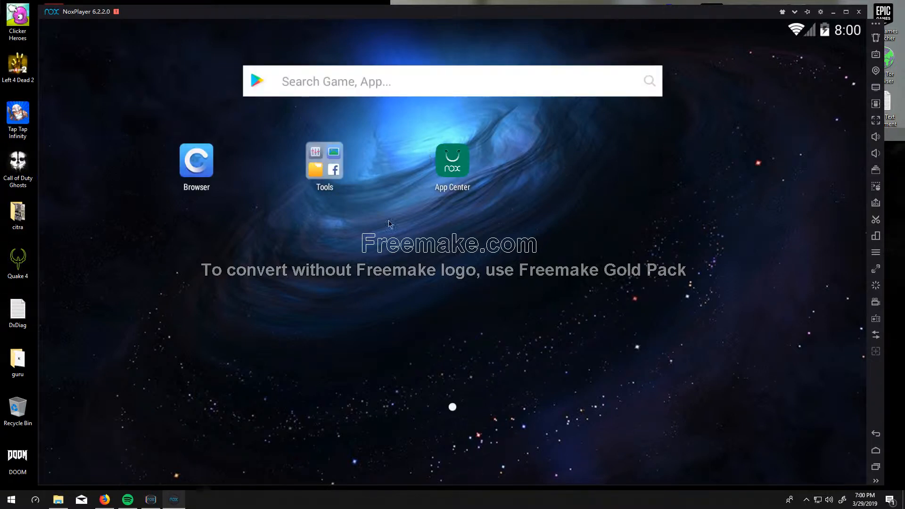
pyautogui.moveTo(492, 89)
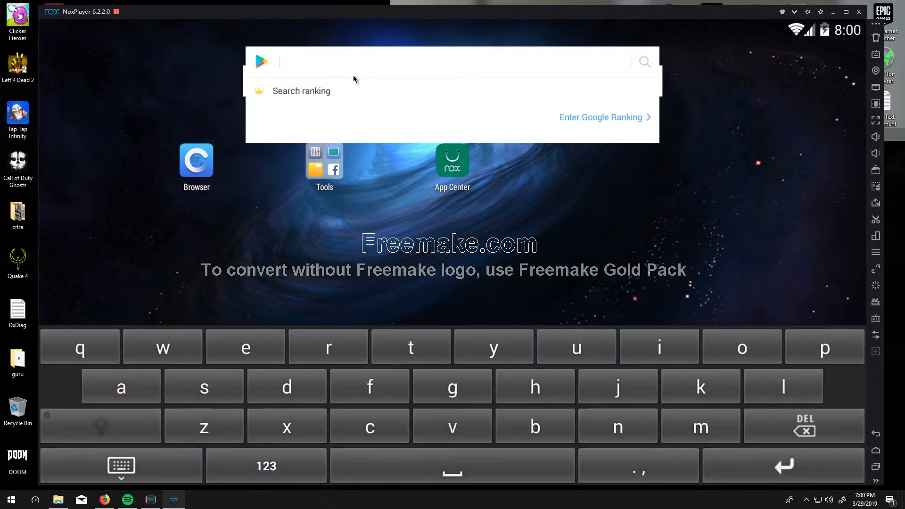
# Search Google Play for 'life after', signing in with an existing Google account to reach its page
pyautogui.write('life after')
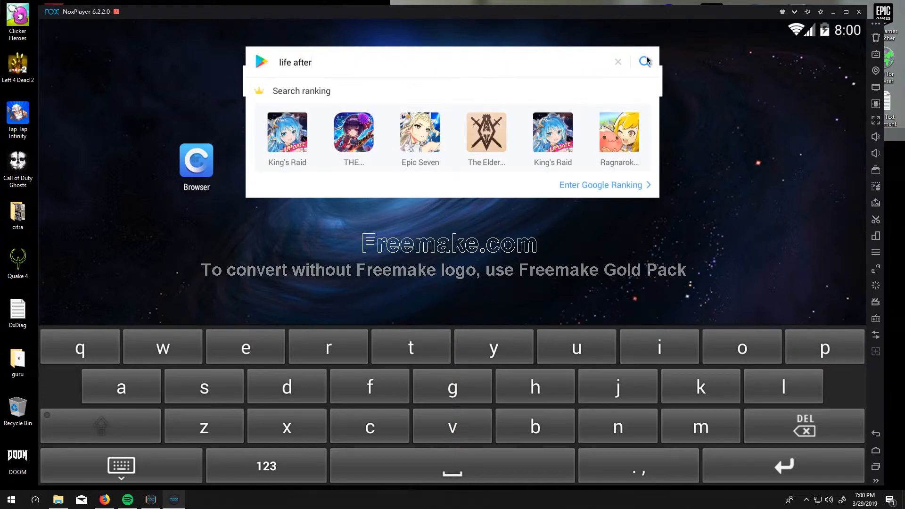
pyautogui.moveTo(650, 89)
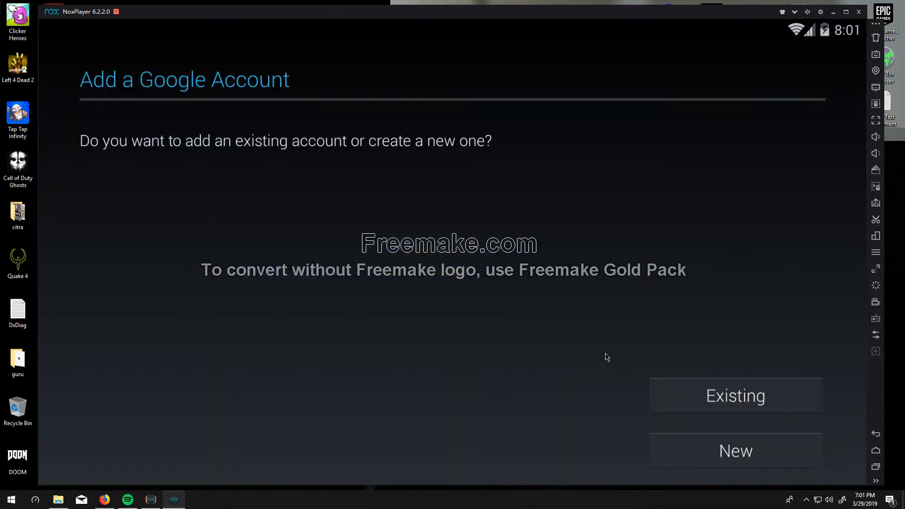
pyautogui.moveTo(724, 399)
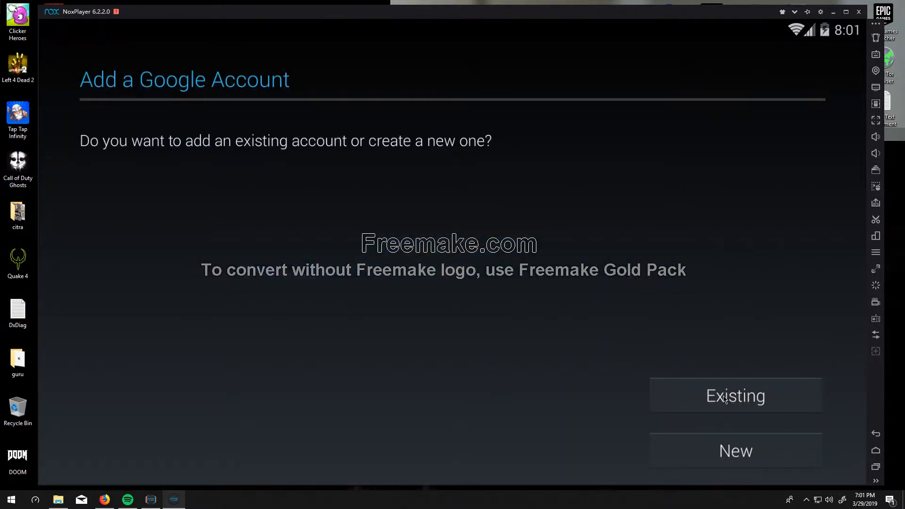
pyautogui.click(735, 395)
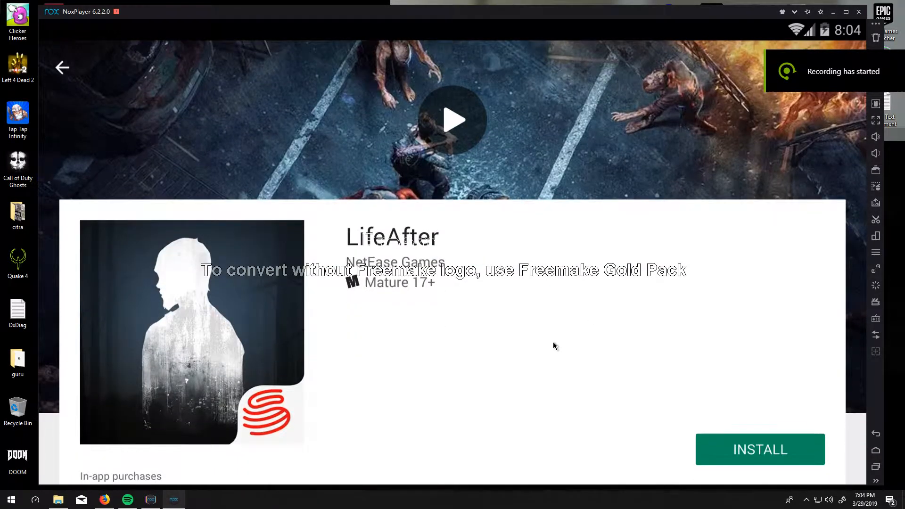
# Install LifeAfter, accepting its permissions and the large-app download warning
pyautogui.scroll(-3)
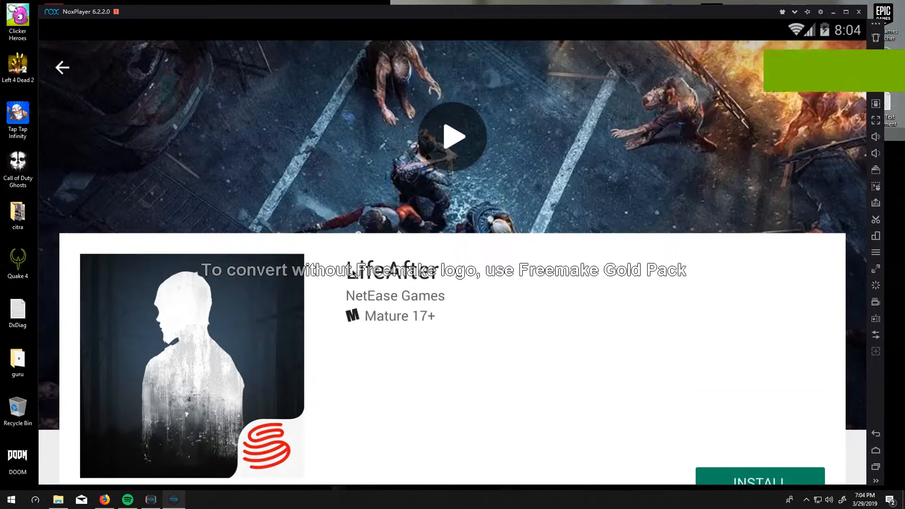
pyautogui.scroll(-3)
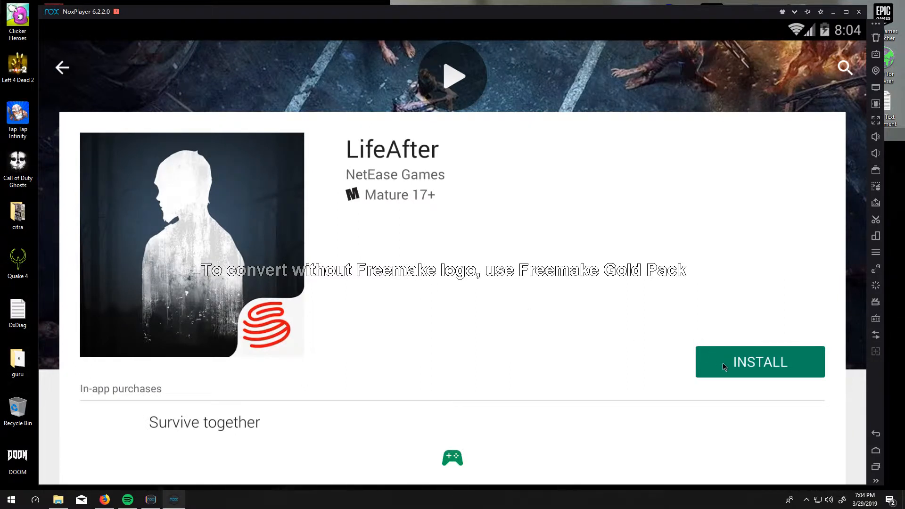
pyautogui.click(760, 361)
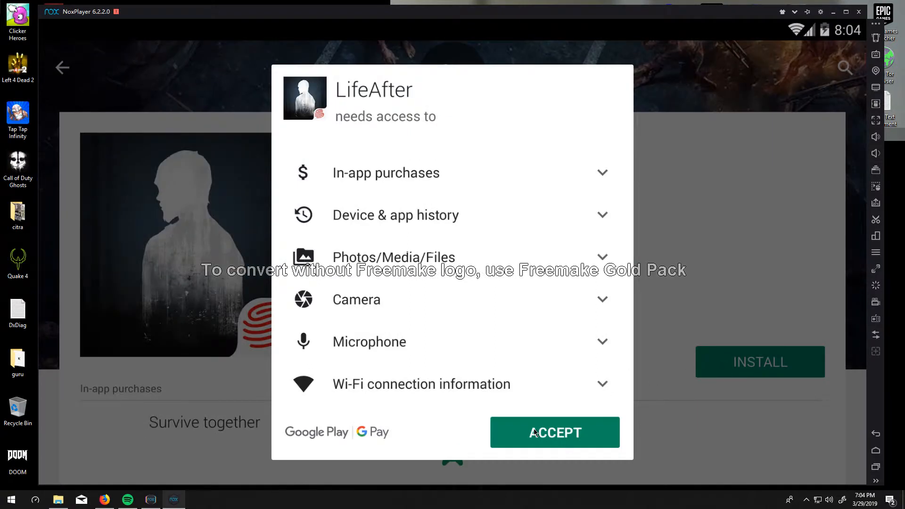
pyautogui.click(555, 432)
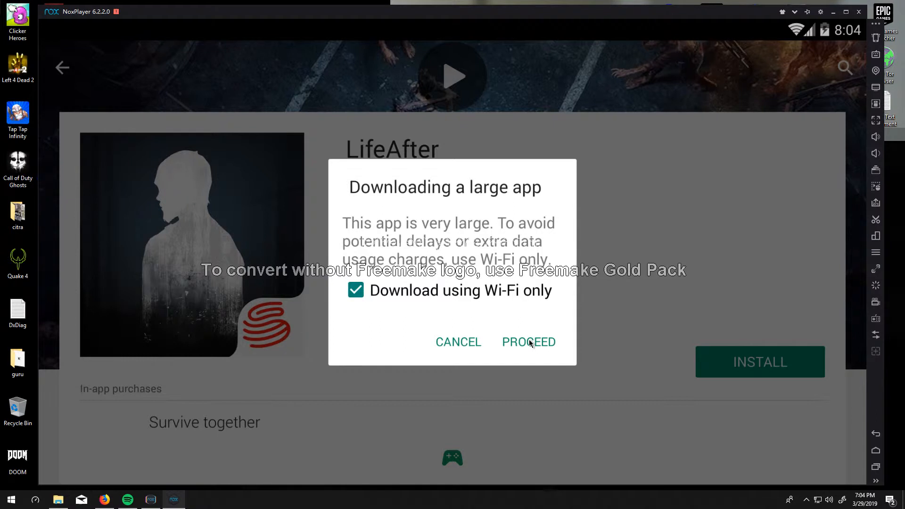
pyautogui.click(527, 342)
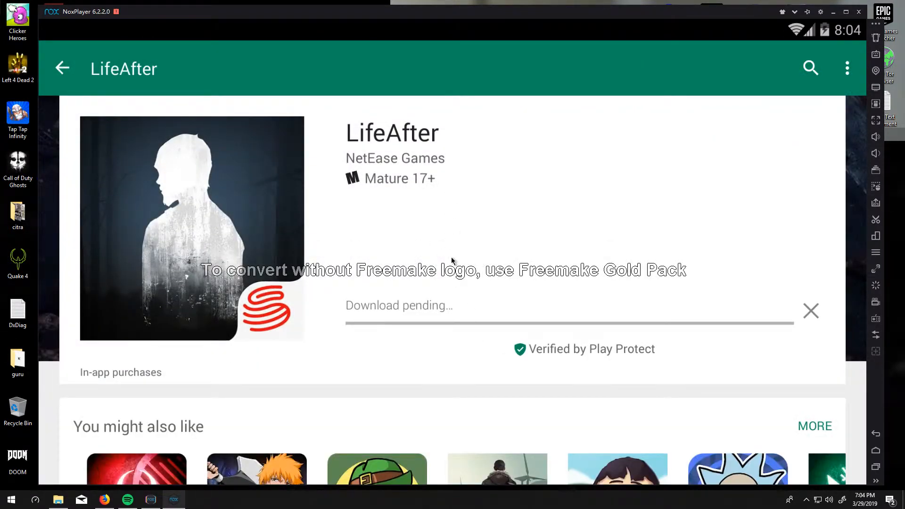
pyautogui.moveTo(599, 257)
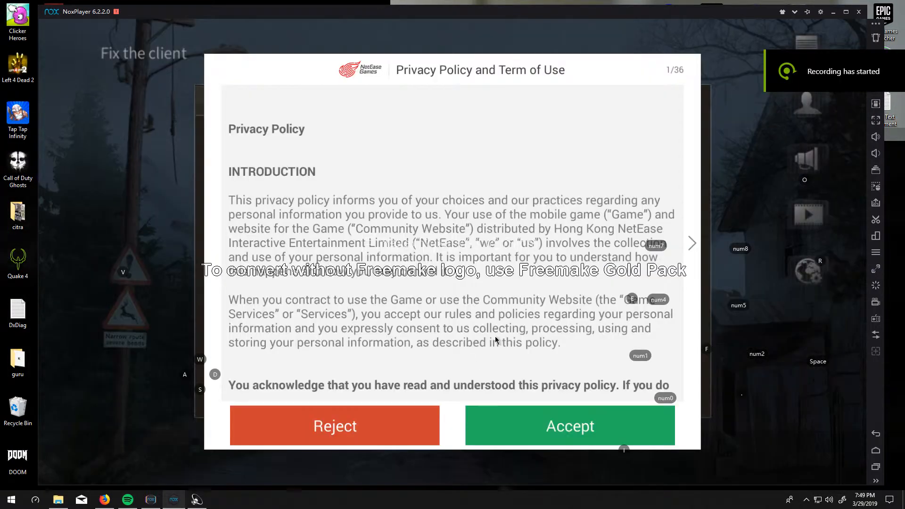
pyautogui.moveTo(528, 360)
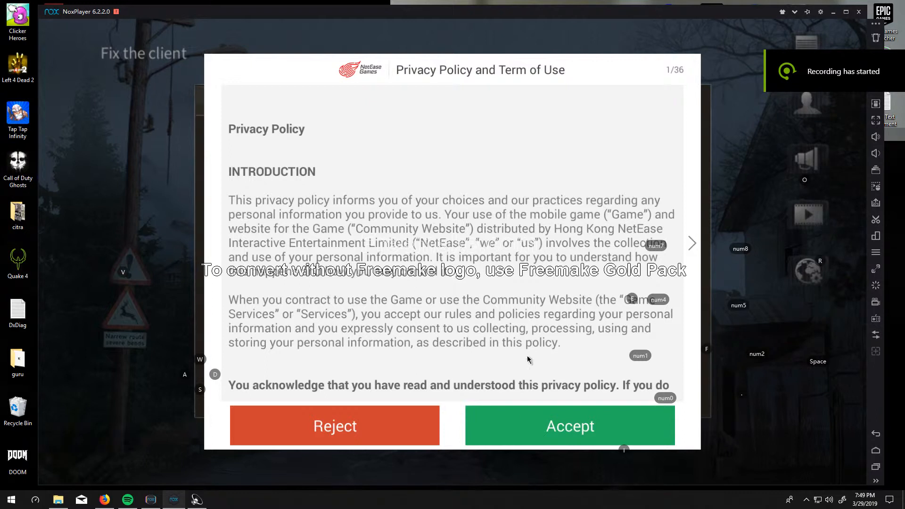
# Accept LifeAfter's privacy policy, dismiss the maintenance notice and keep English as the language
pyautogui.click(570, 426)
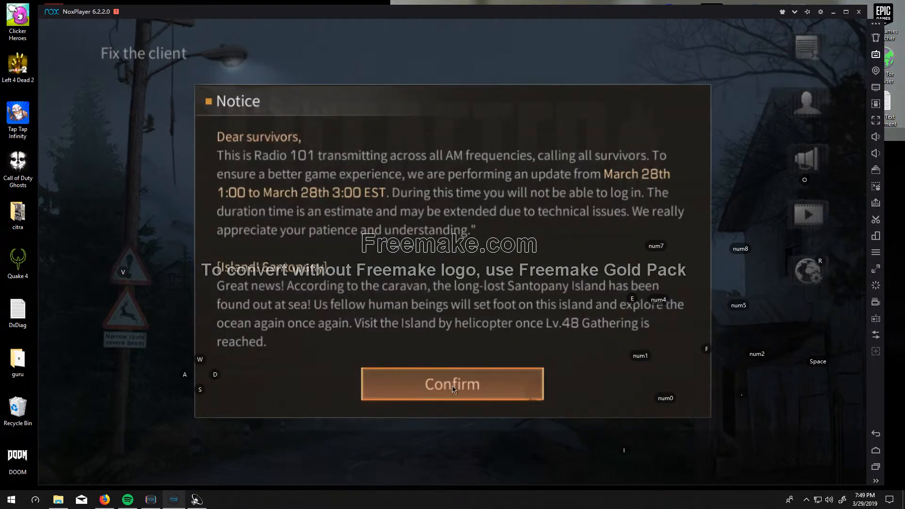
pyautogui.click(453, 384)
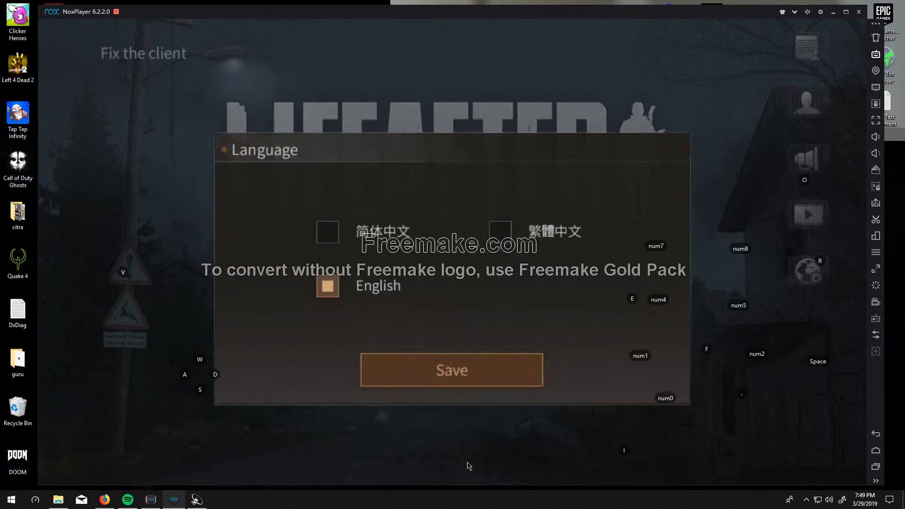
pyautogui.click(453, 371)
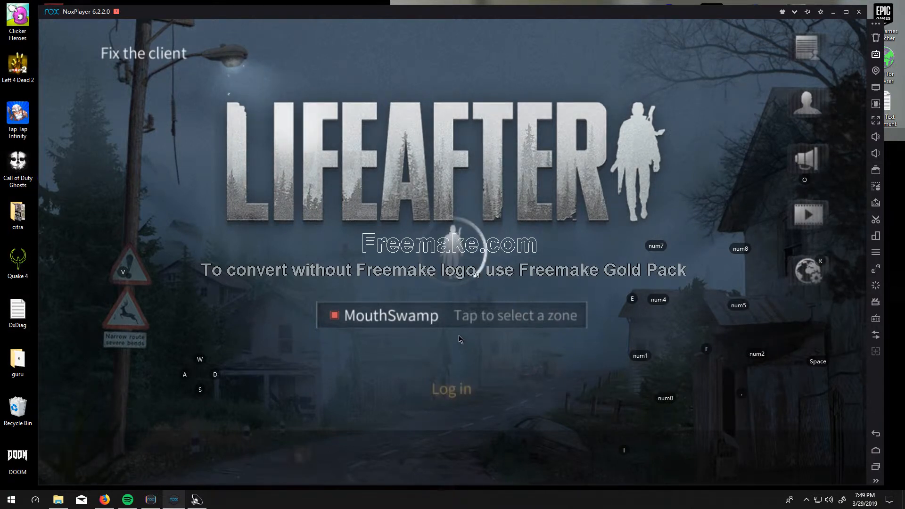
pyautogui.moveTo(466, 311)
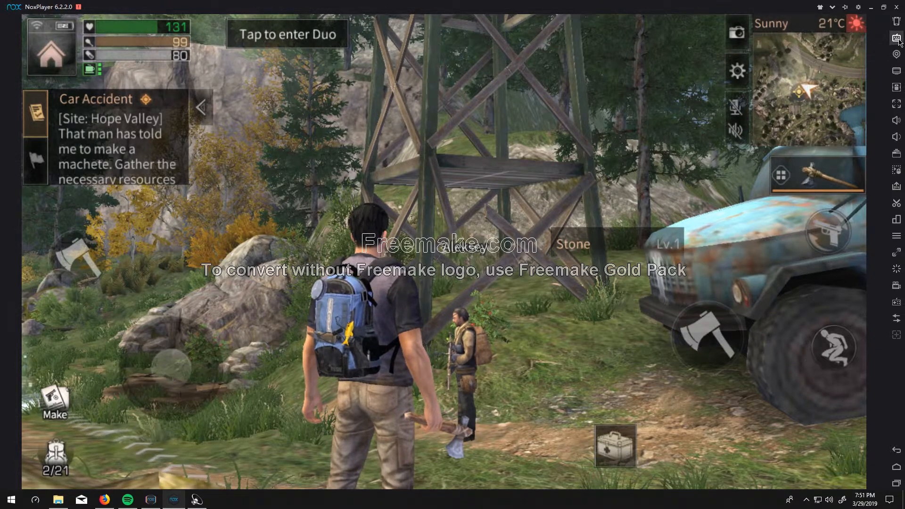
# Enable NoxPlayer's keyboard mapping over LifeAfter, agreeing to the prompt
pyautogui.click(891, 37)
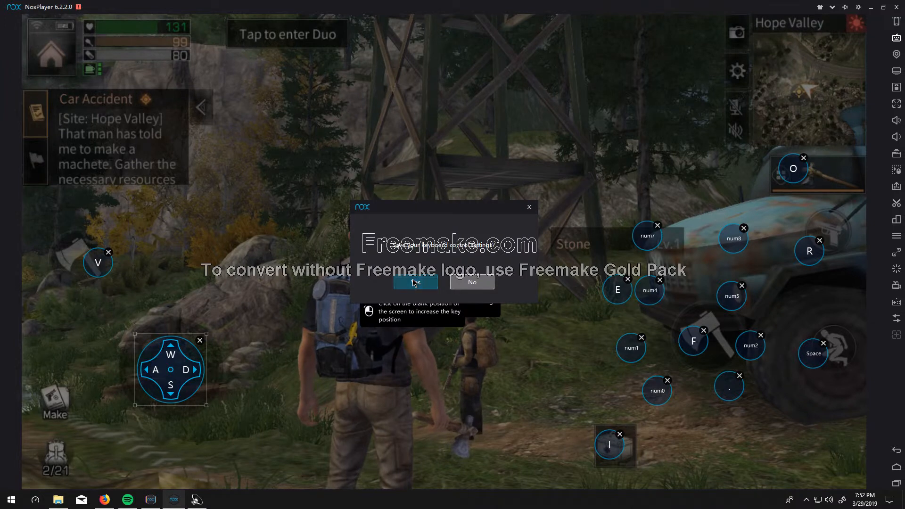
pyautogui.click(414, 282)
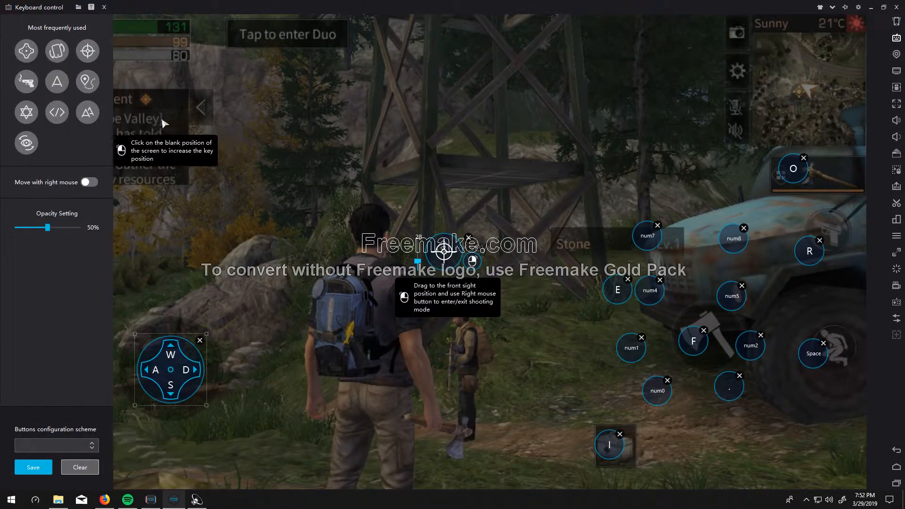
pyautogui.moveTo(87, 51)
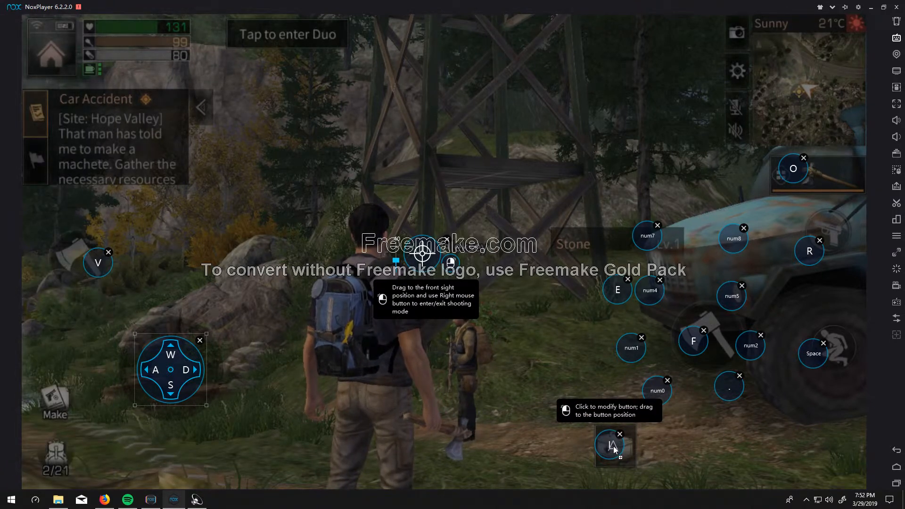
# Adjust the I key over the toolbox and confirm saving the key mapping
pyautogui.click(614, 445)
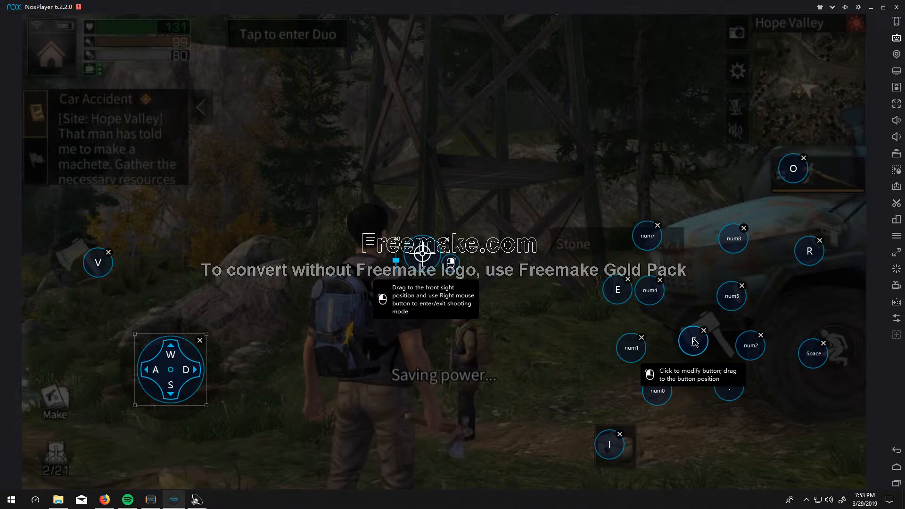
pyautogui.moveTo(97, 261)
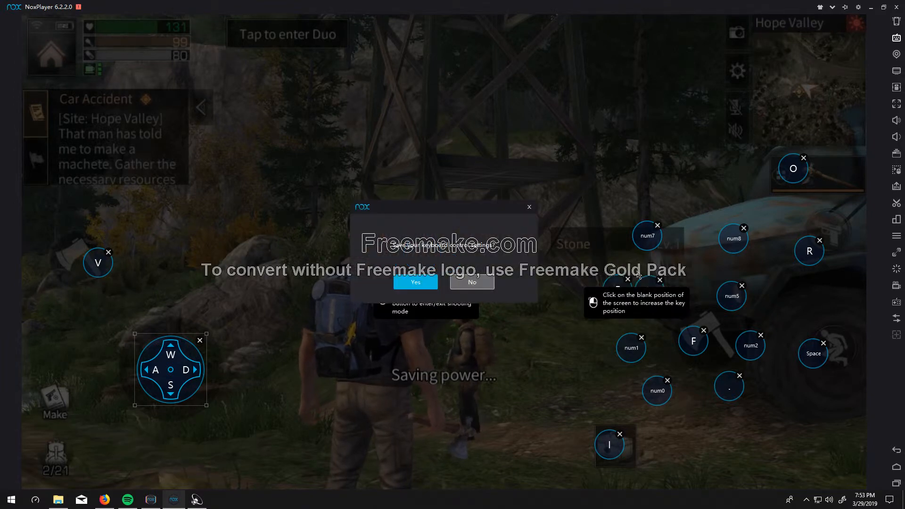
pyautogui.click(414, 282)
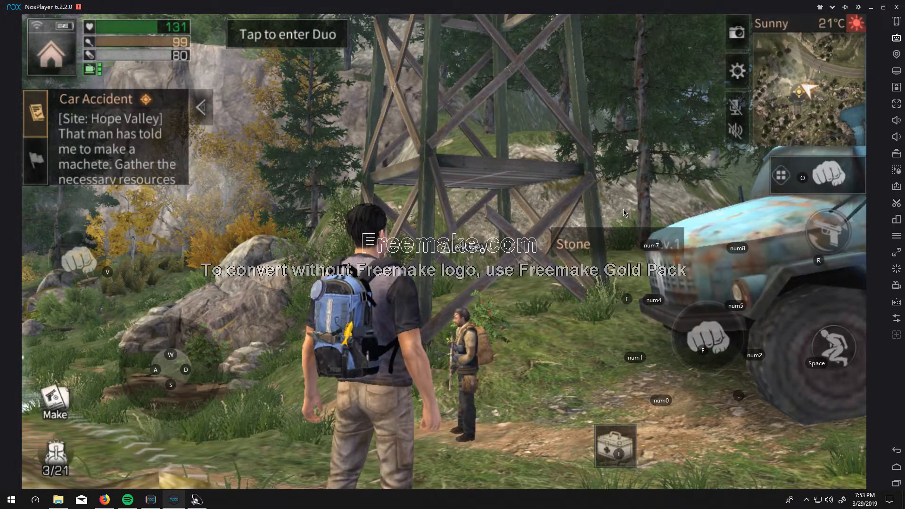
# Equip the hatchet from the weapon slot and reveal the quick-use item grid with its bandage
pyautogui.click(826, 177)
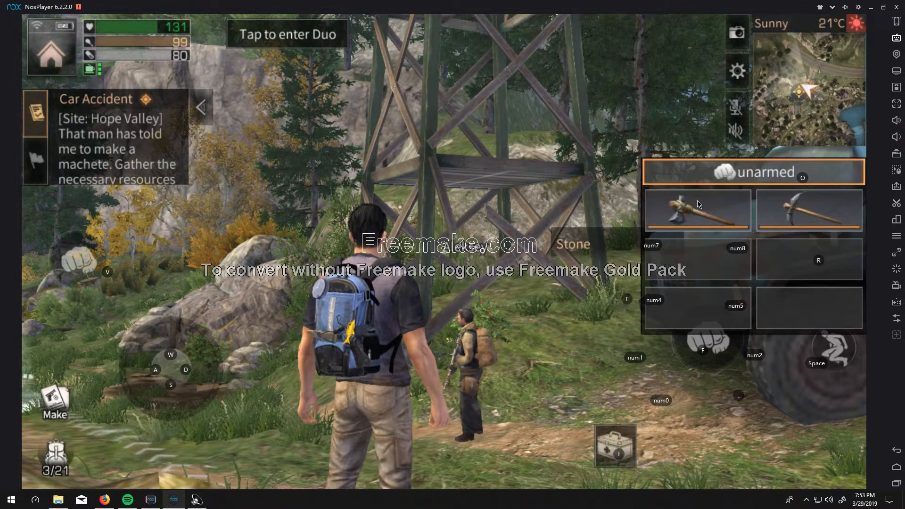
pyautogui.click(695, 209)
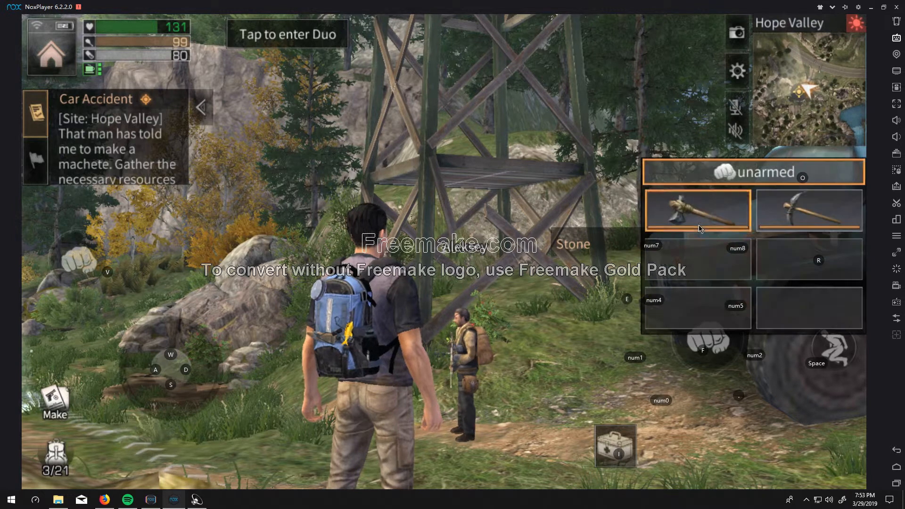
pyautogui.click(695, 215)
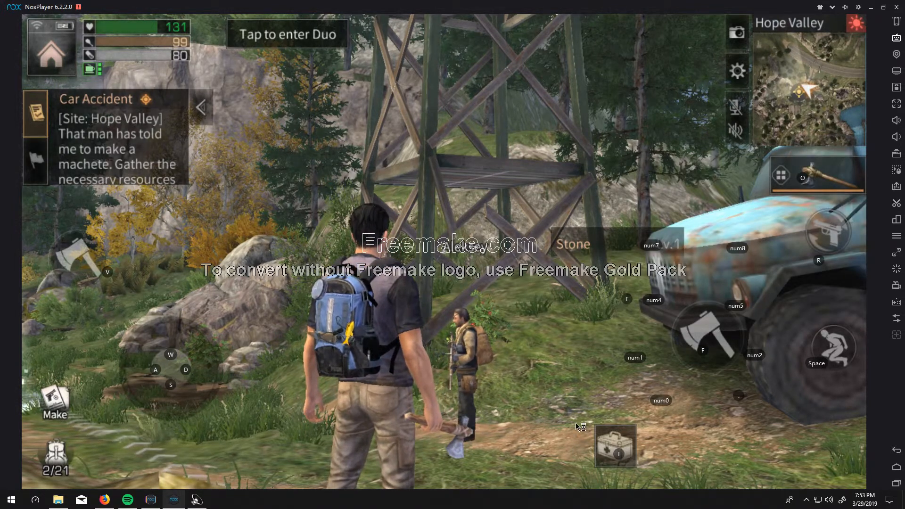
pyautogui.click(616, 447)
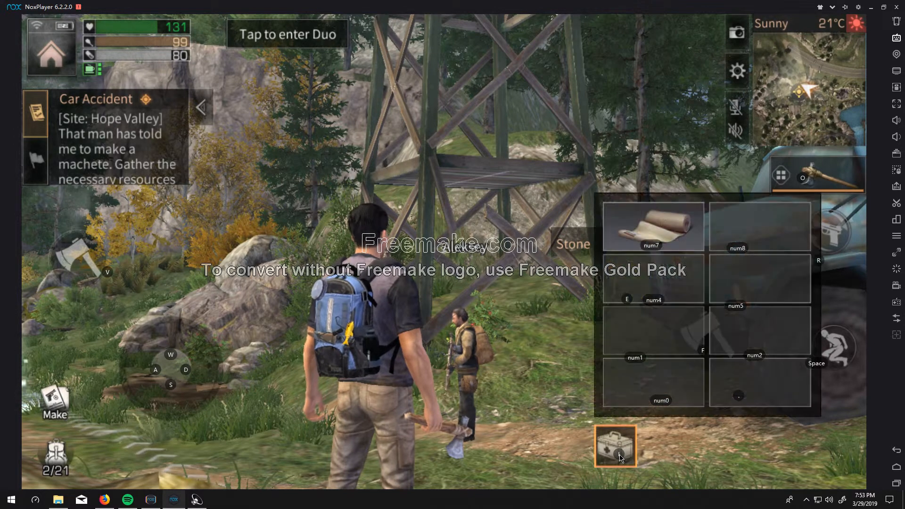